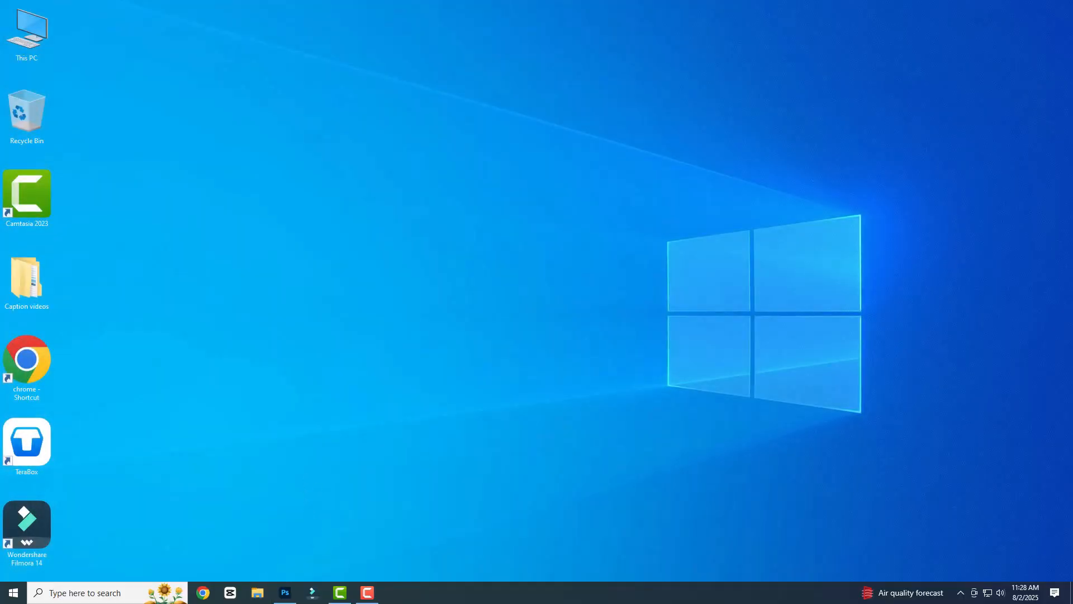
Navigate from the C: drive through Users and your profile folder into AppData.
{"action": "left_click", "coordinate": [257, 592]}
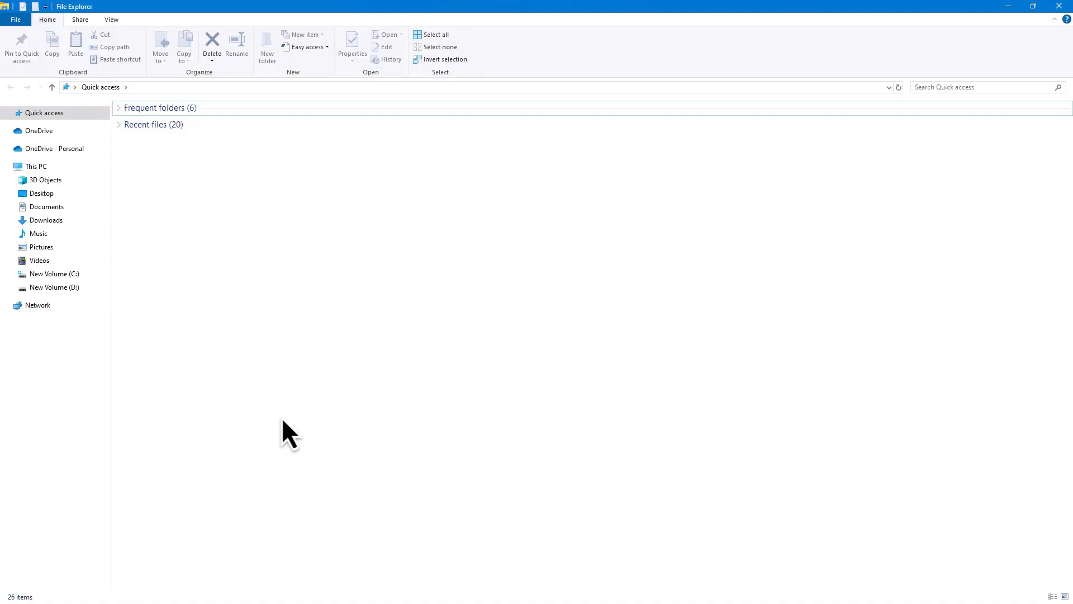
{"action": "mouse_move", "coordinate": [205, 336]}
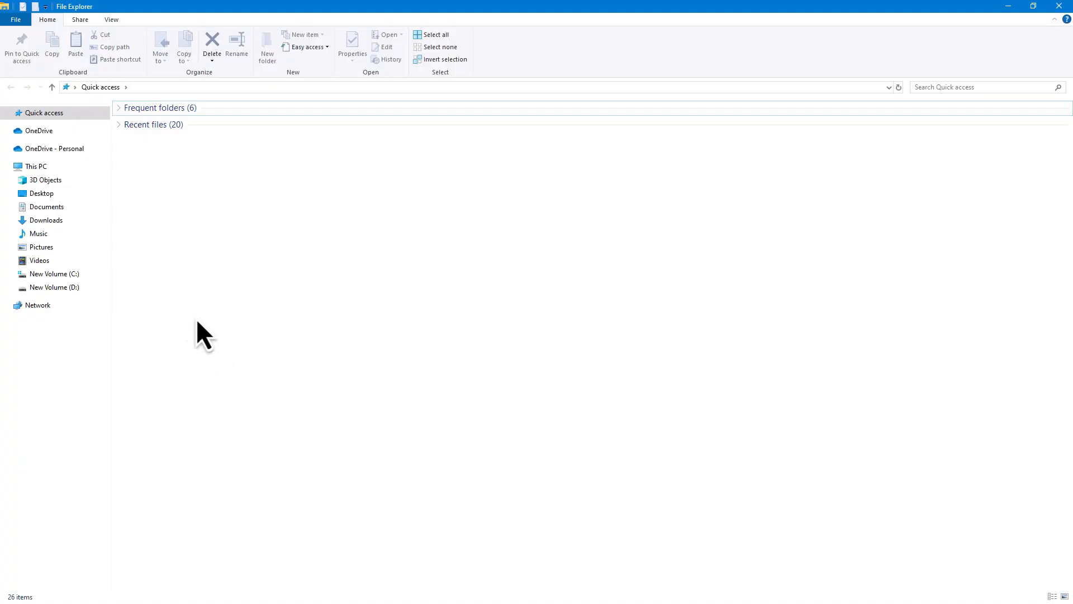
{"action": "left_click", "coordinate": [54, 273]}
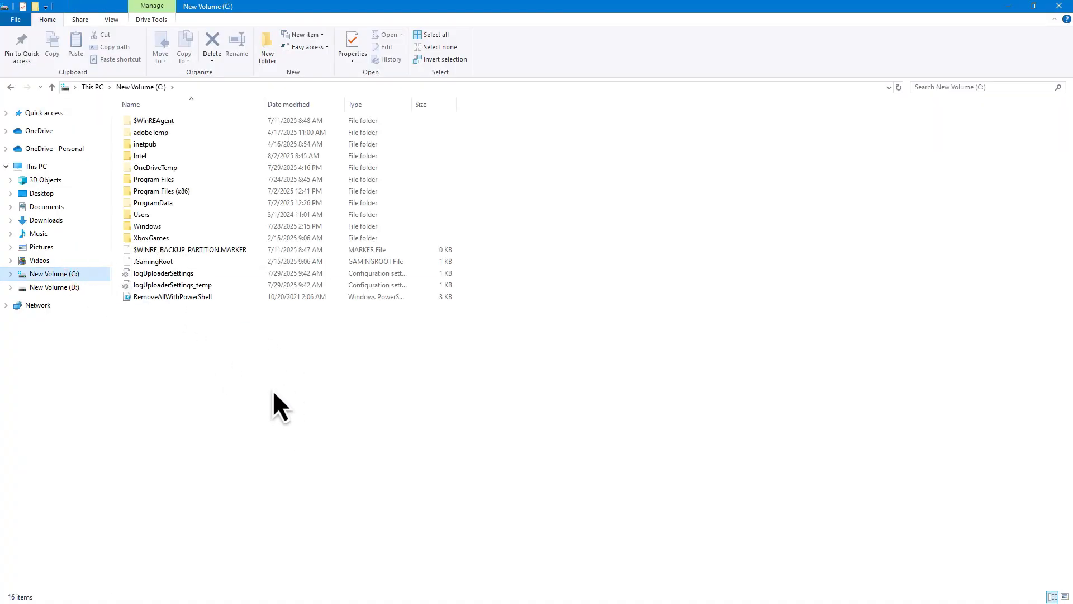
{"action": "mouse_move", "coordinate": [209, 322]}
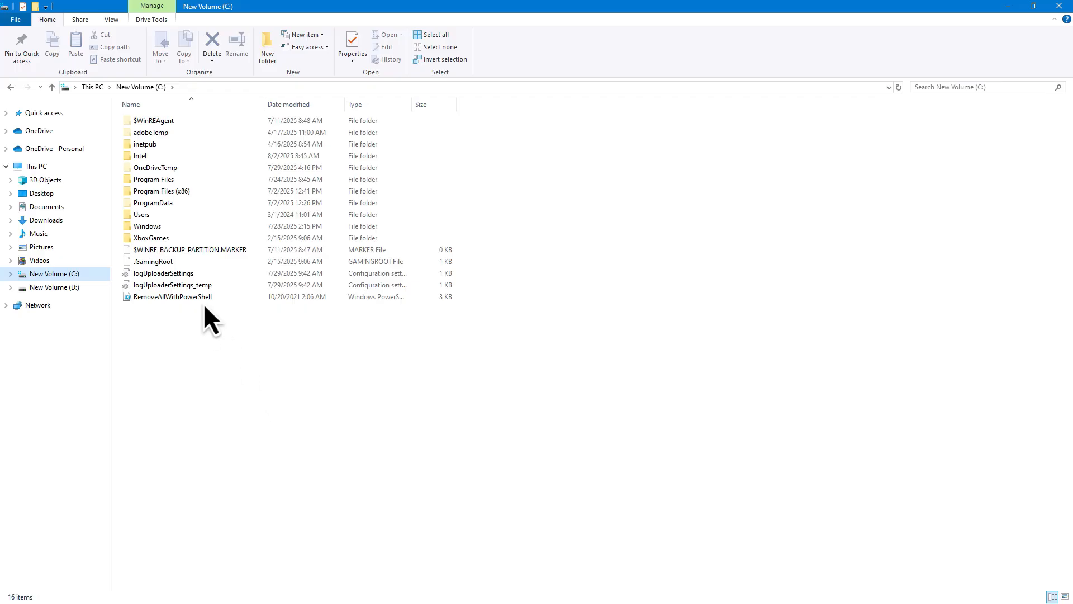
{"action": "double_click", "coordinate": [141, 214]}
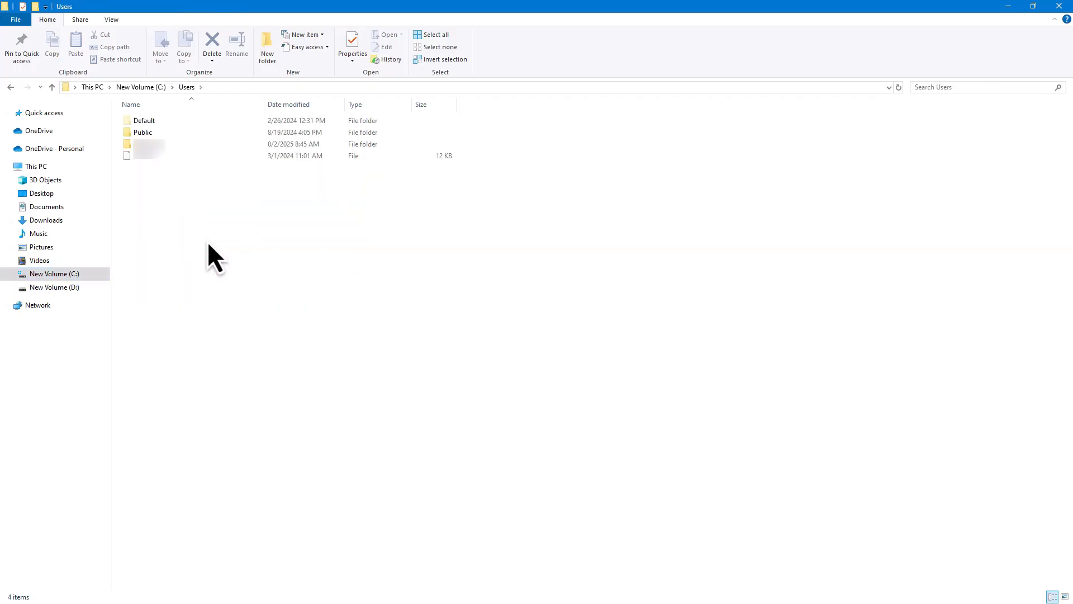
{"action": "double_click", "coordinate": [149, 143]}
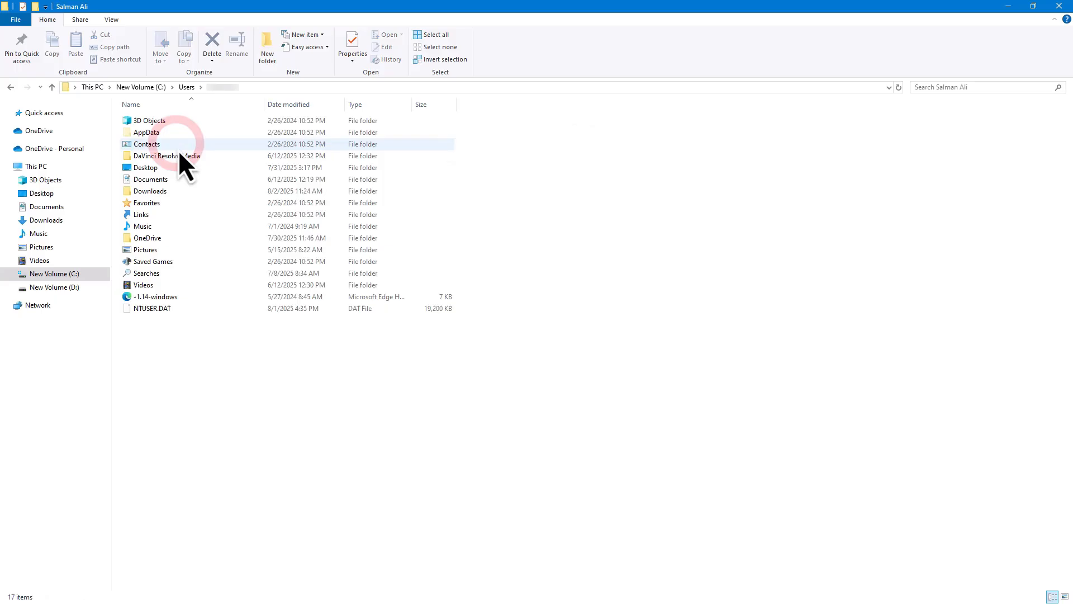
{"action": "left_click", "coordinate": [147, 132]}
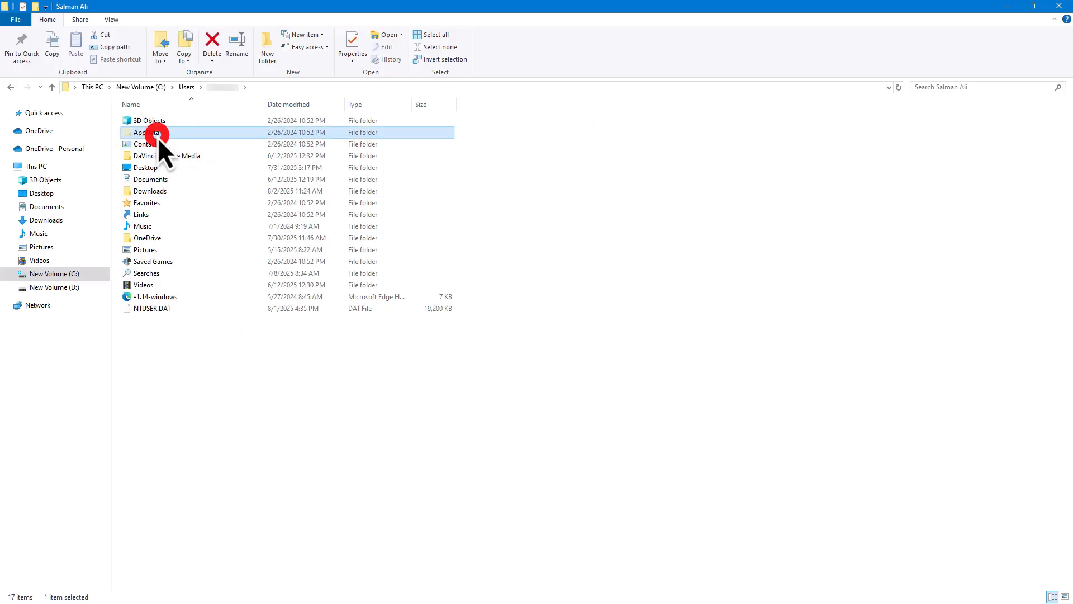
{"action": "double_click", "coordinate": [144, 132]}
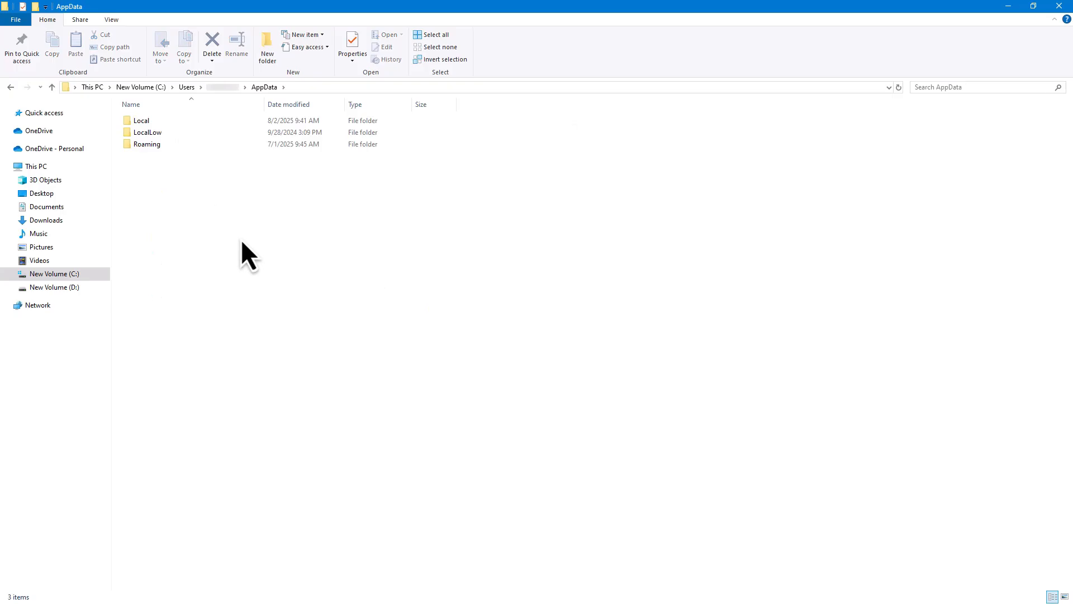
Go into Roaming\Microsoft\Excel and cut the XLSTART folder with Ctrl+X.
{"action": "double_click", "coordinate": [147, 143]}
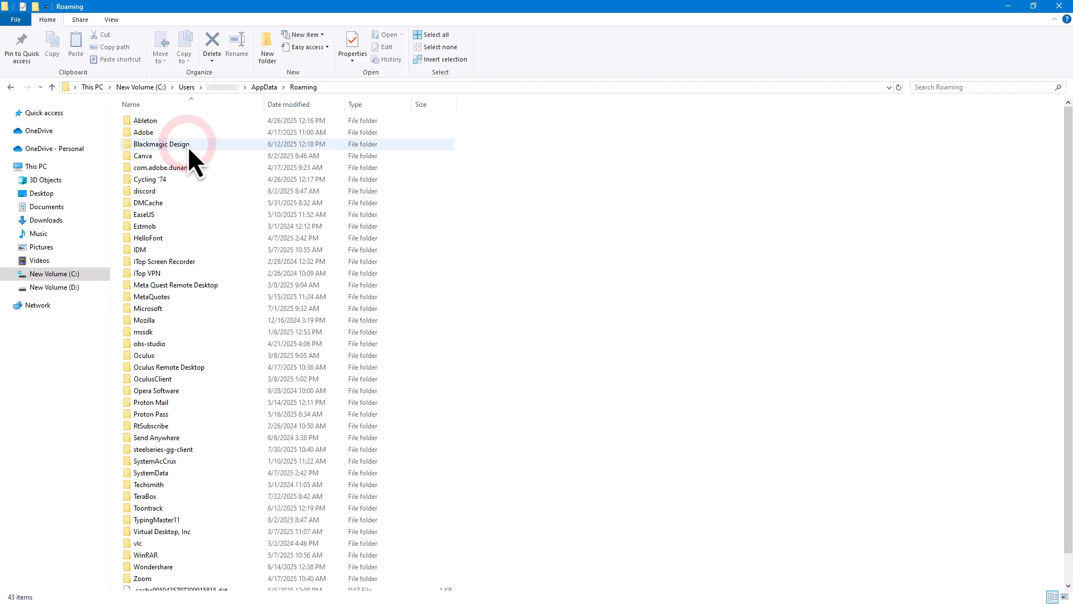
{"action": "left_click", "coordinate": [149, 308]}
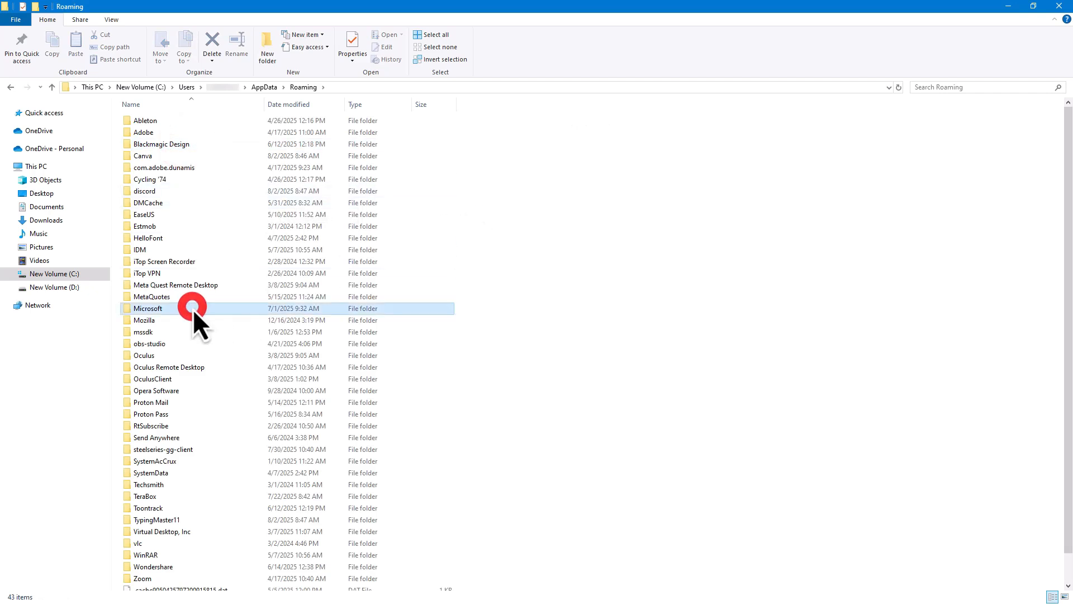
{"action": "double_click", "coordinate": [149, 308]}
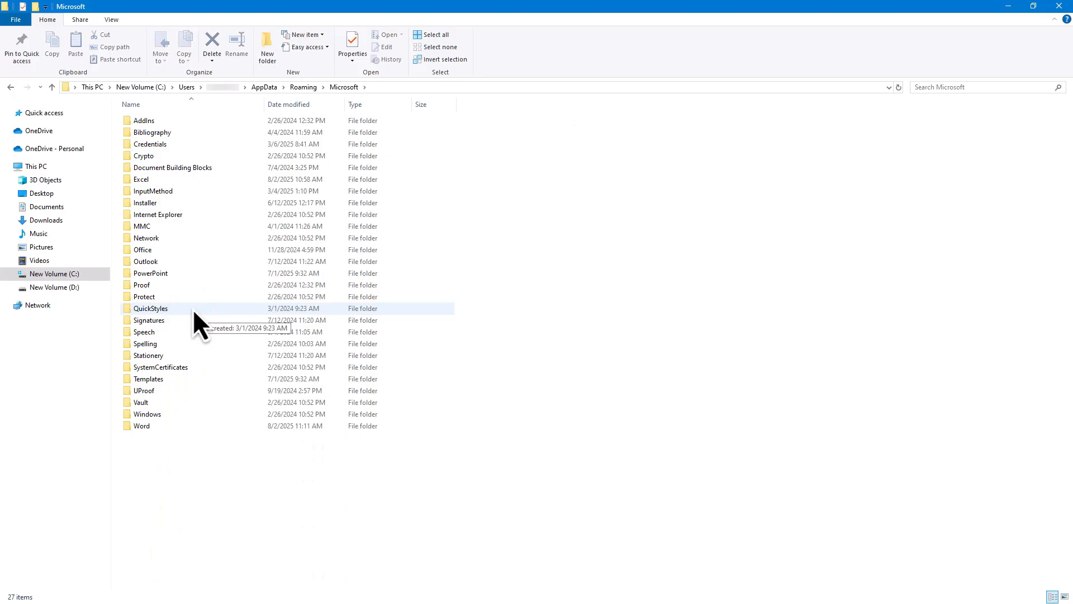
{"action": "double_click", "coordinate": [140, 179]}
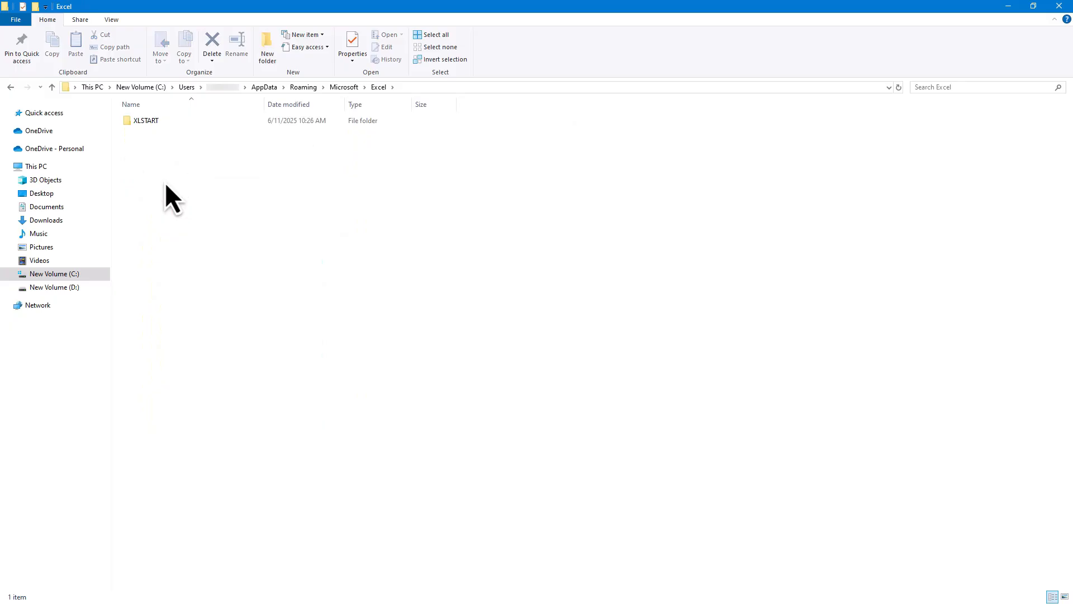
{"action": "left_click", "coordinate": [145, 121]}
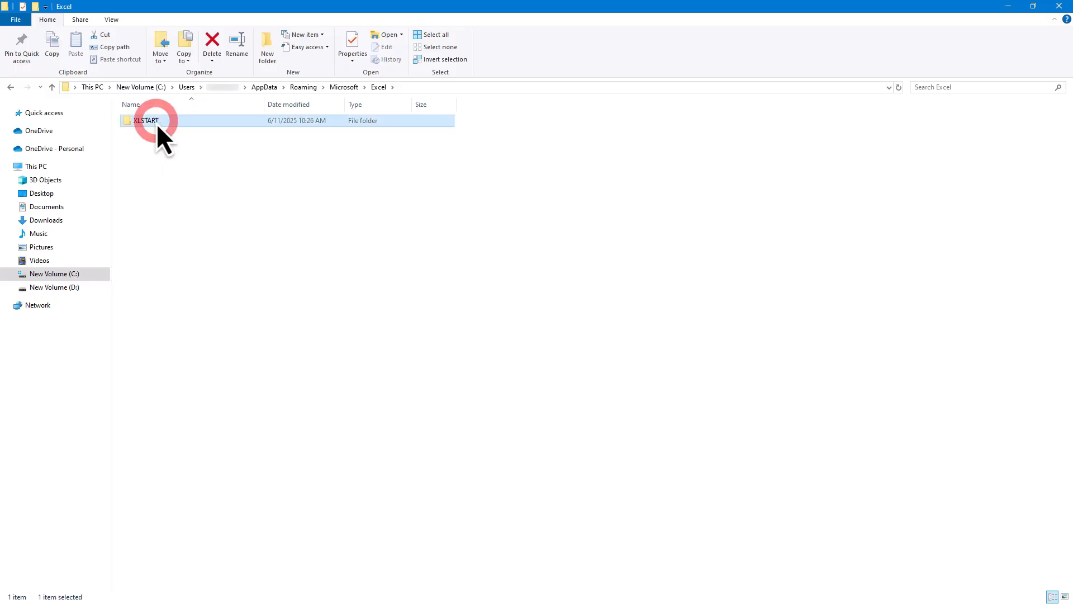
{"action": "key", "text": "ctrl+x"}
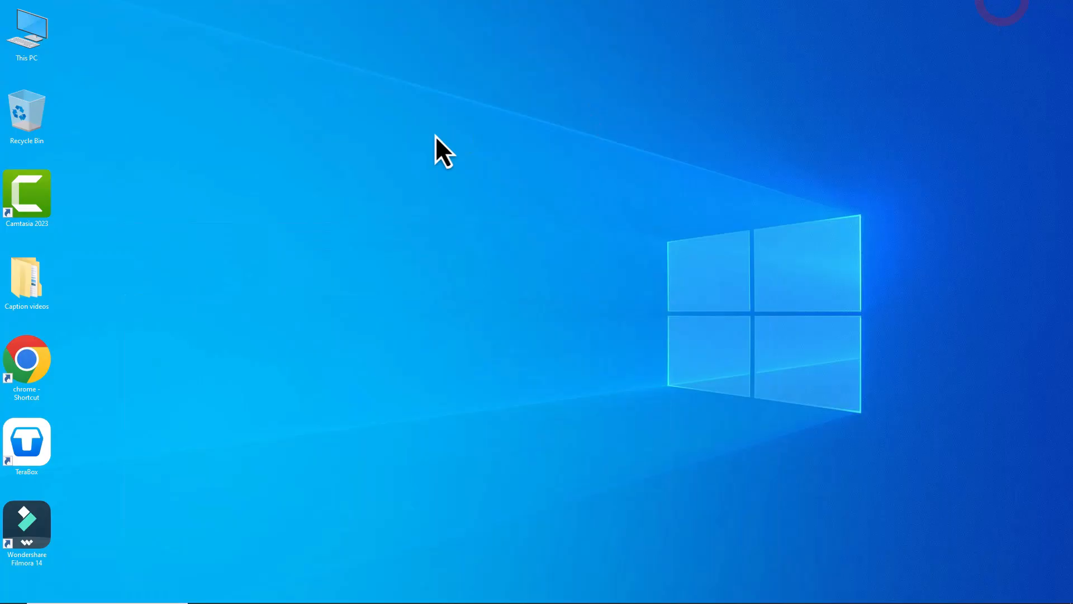
Paste the XLSTART folder onto an empty area of the desktop.
{"action": "right_click", "coordinate": [441, 149]}
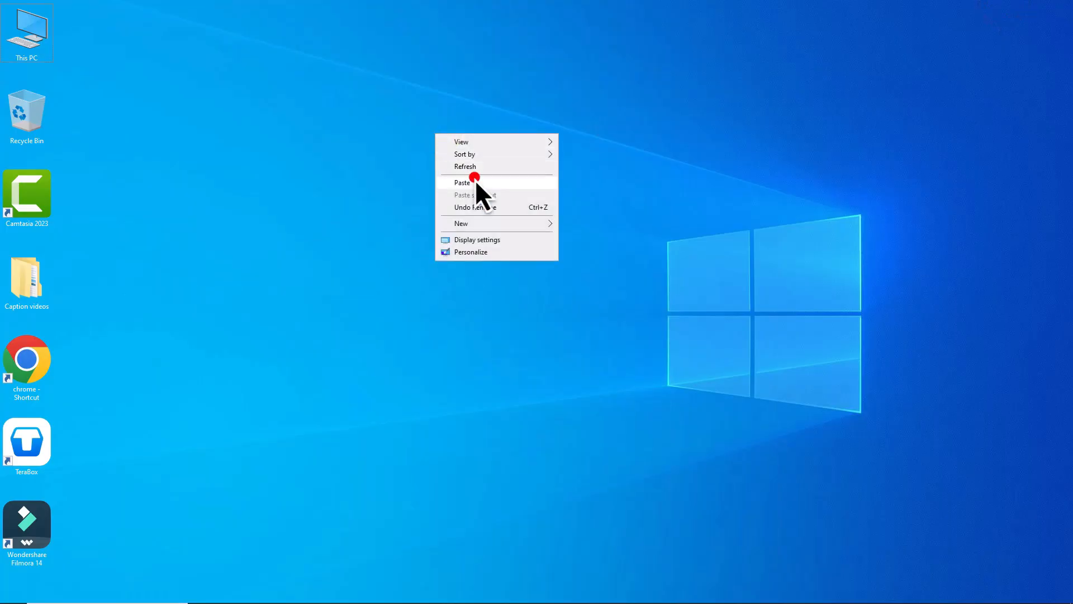
{"action": "left_click", "coordinate": [463, 182]}
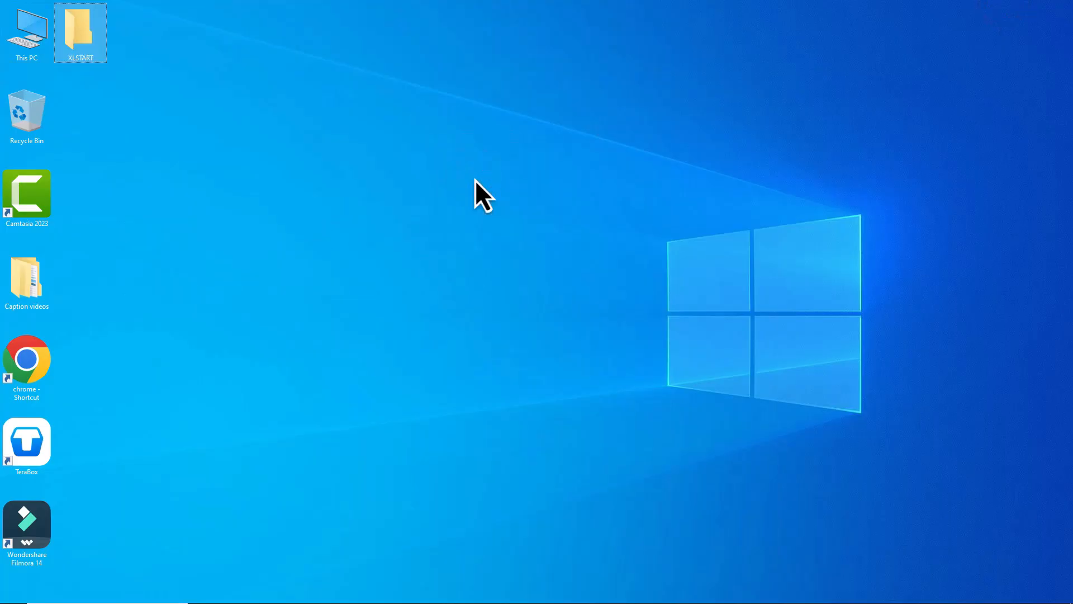
{"action": "mouse_move", "coordinate": [304, 411]}
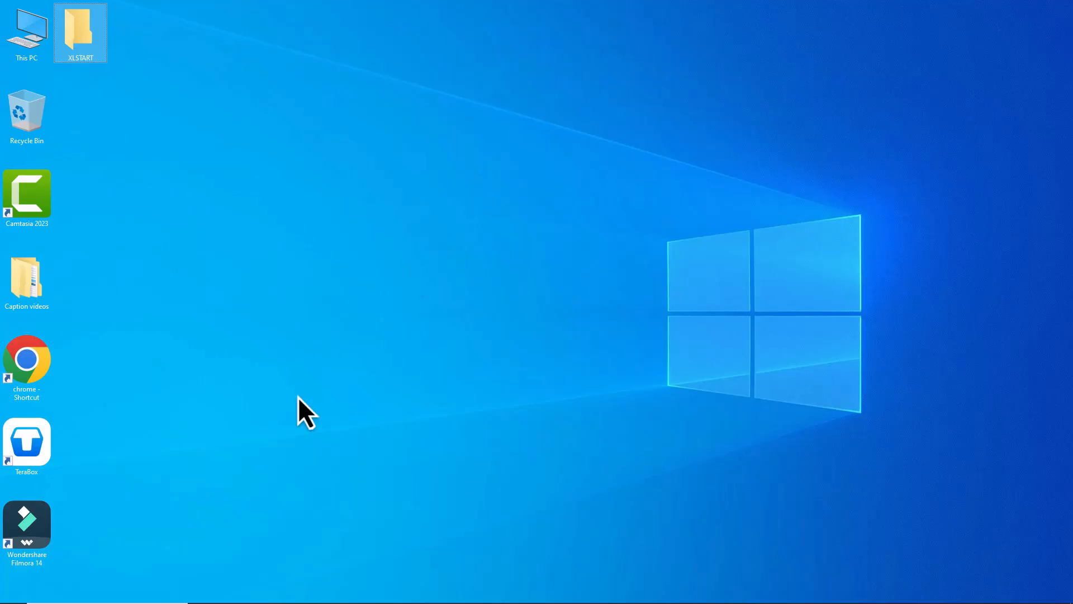
{"action": "left_click", "coordinate": [125, 379]}
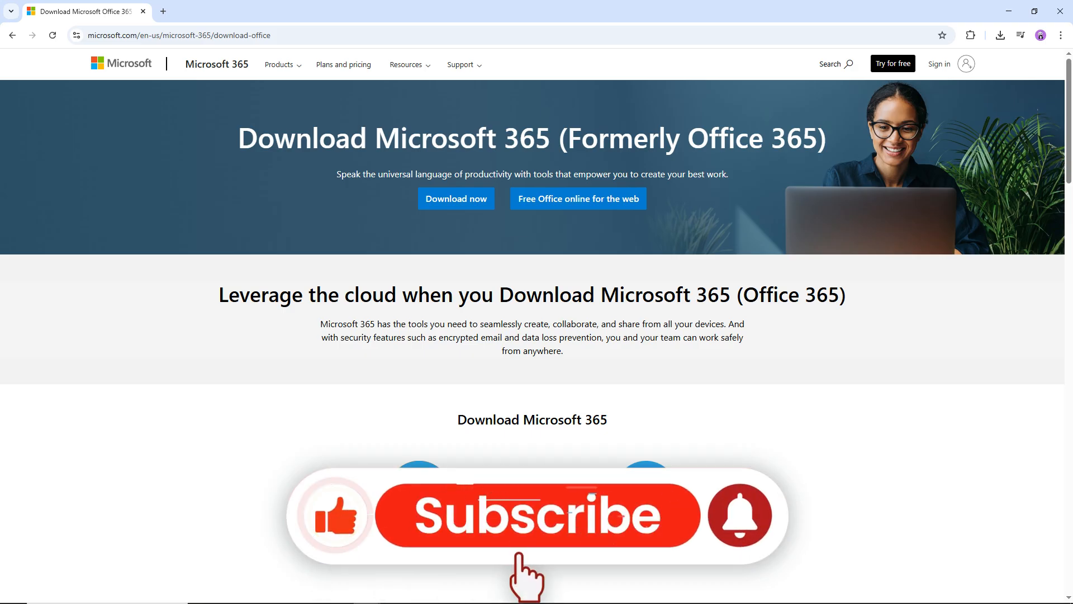
Go to the Download Microsoft 365 page at microsoft.com in the browser.
{"action": "left_click", "coordinate": [532, 514]}
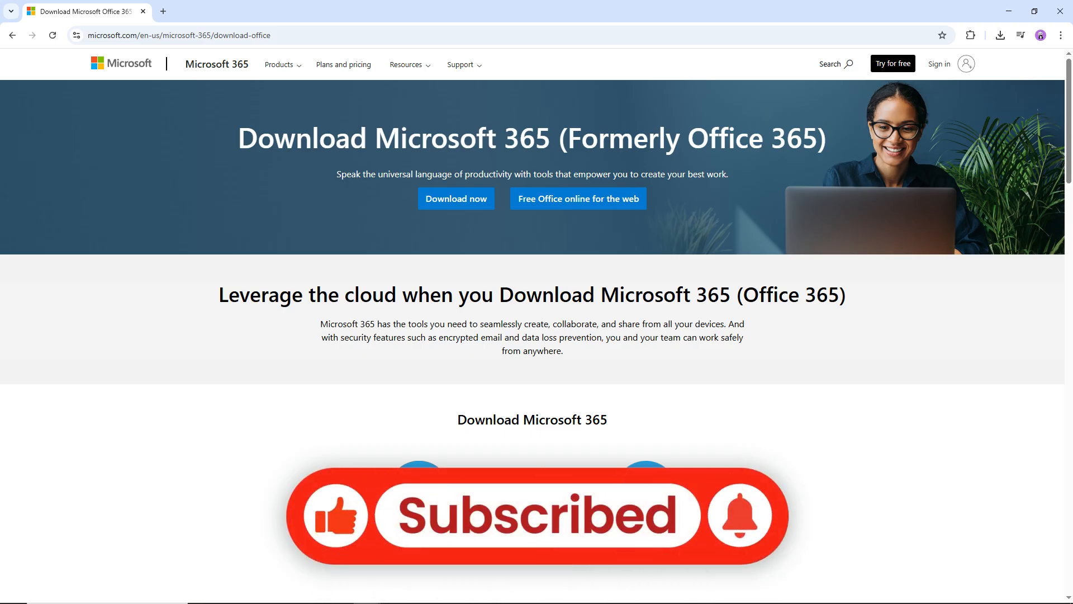